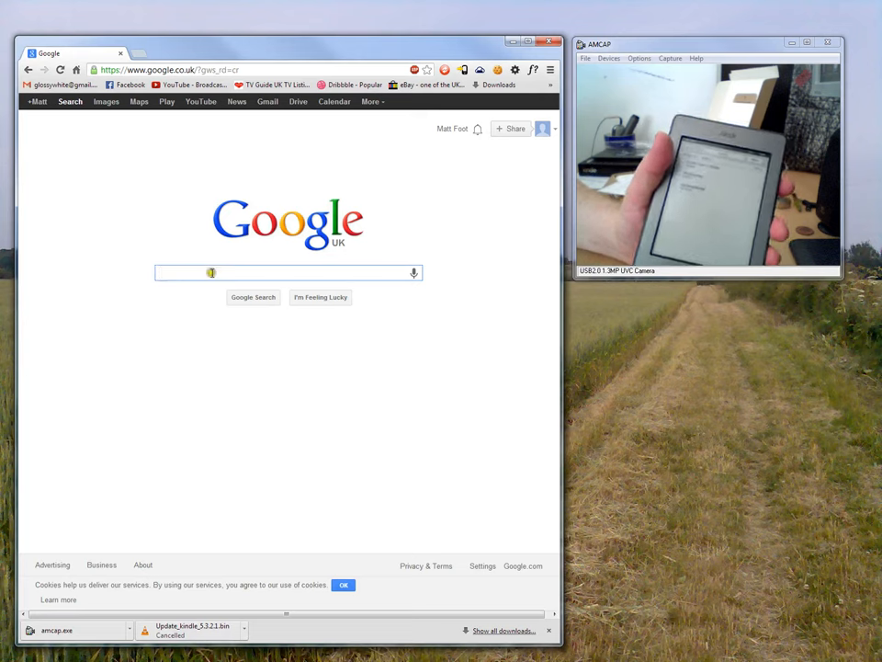
Search Google for "kindle touch update".
left_click(212, 272)
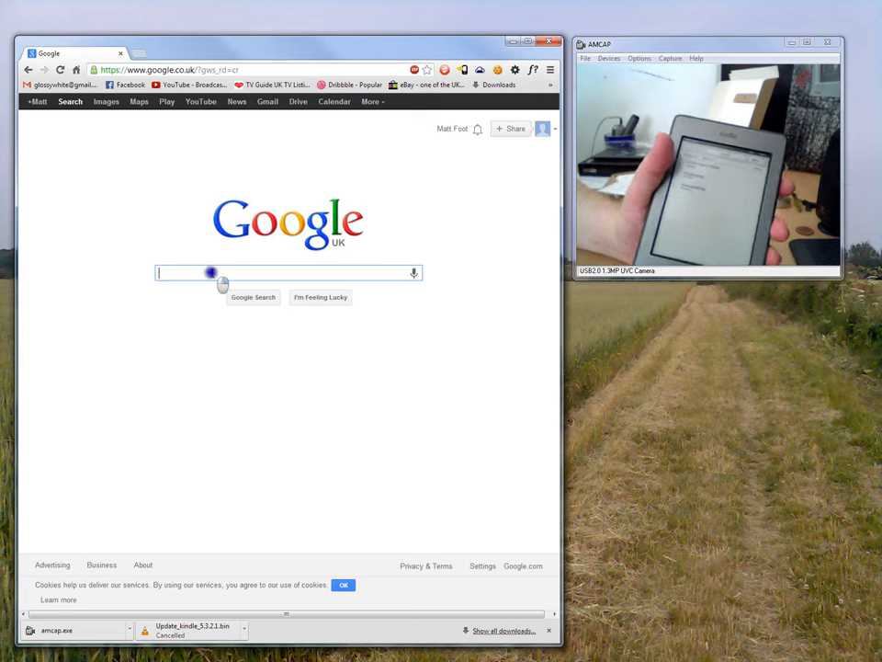
type("kindle touch update")
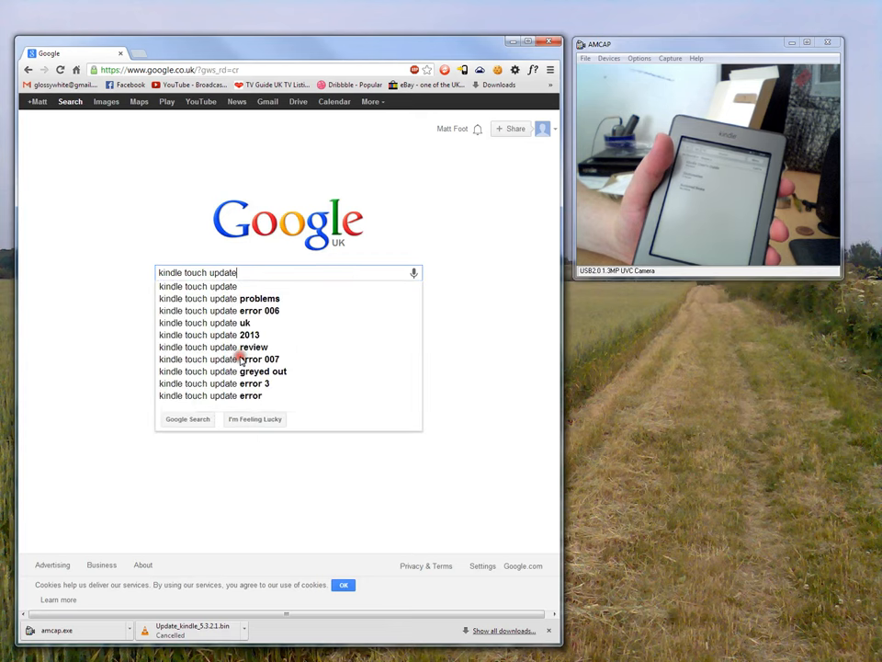
mouse_move(327, 340)
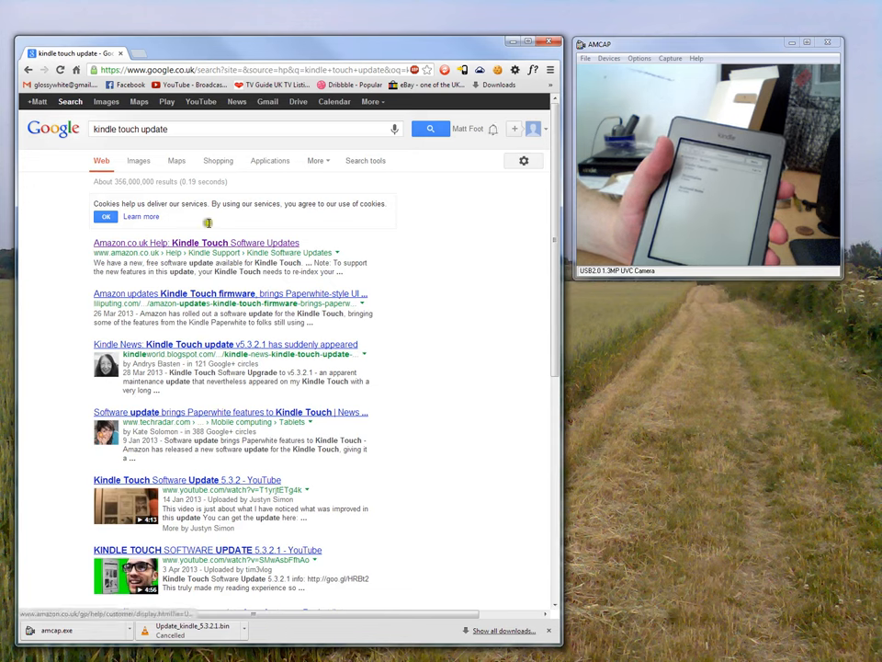
mouse_move(237, 246)
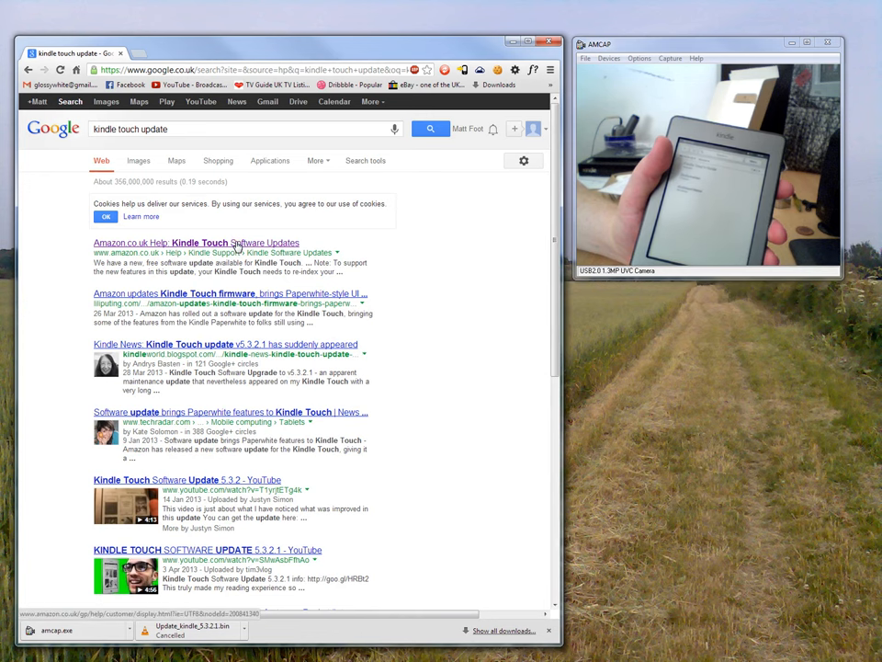
From the Amazon Kindle Touch Software Updates help page, start the Software Update 5.3.2.1 download.
left_click(195, 243)
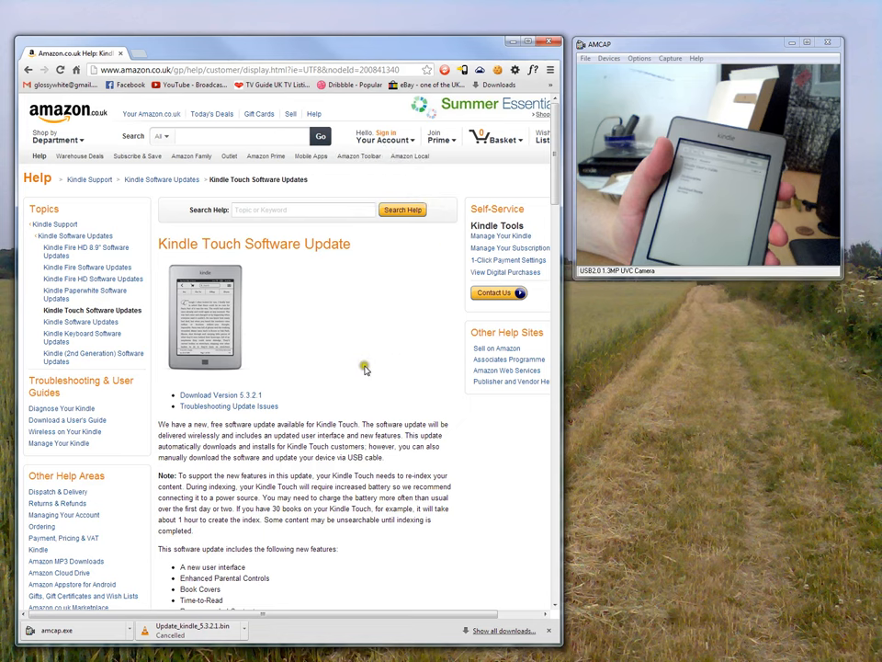
scroll("down", 3)
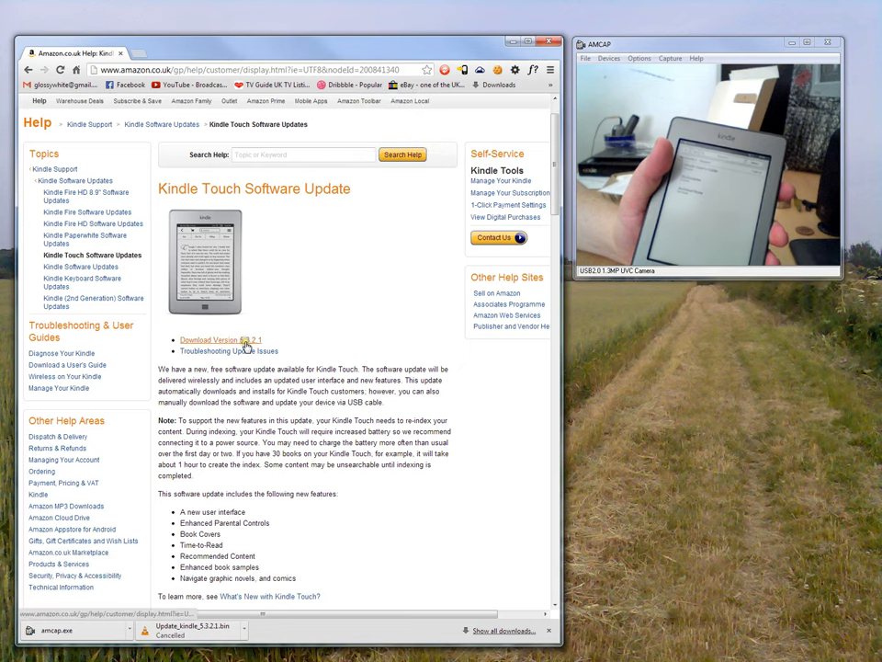
left_click(220, 340)
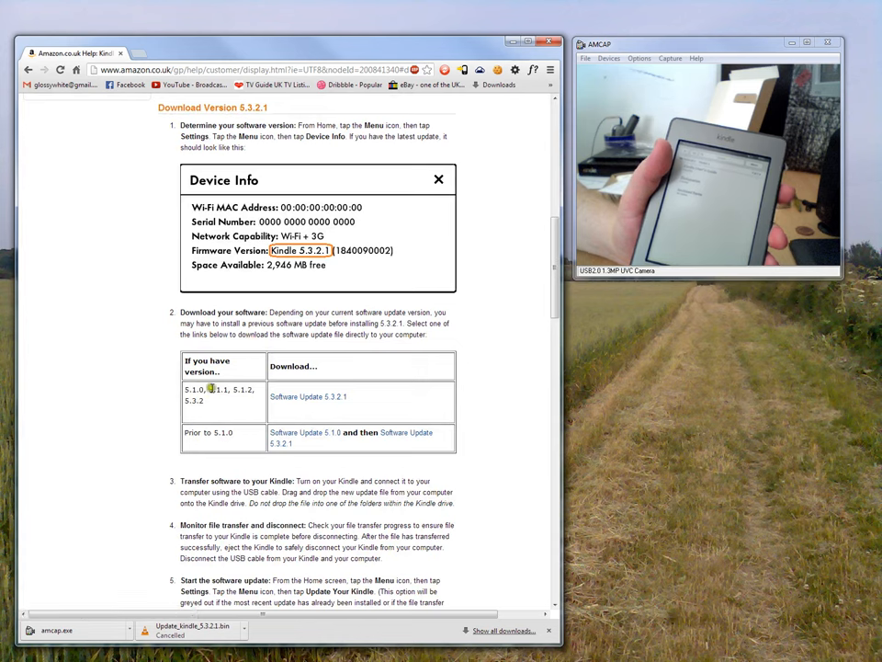
mouse_move(209, 389)
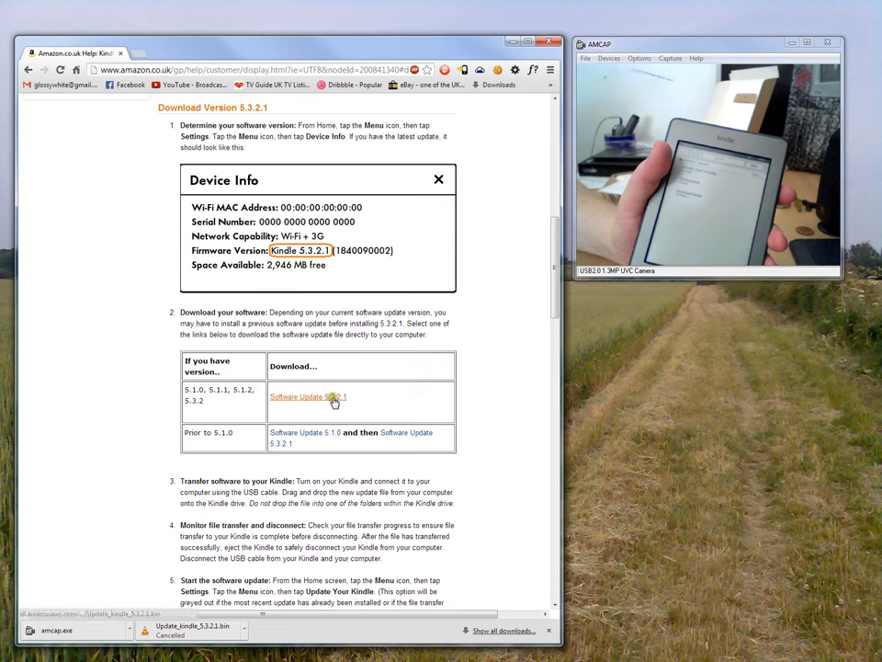
left_click(309, 396)
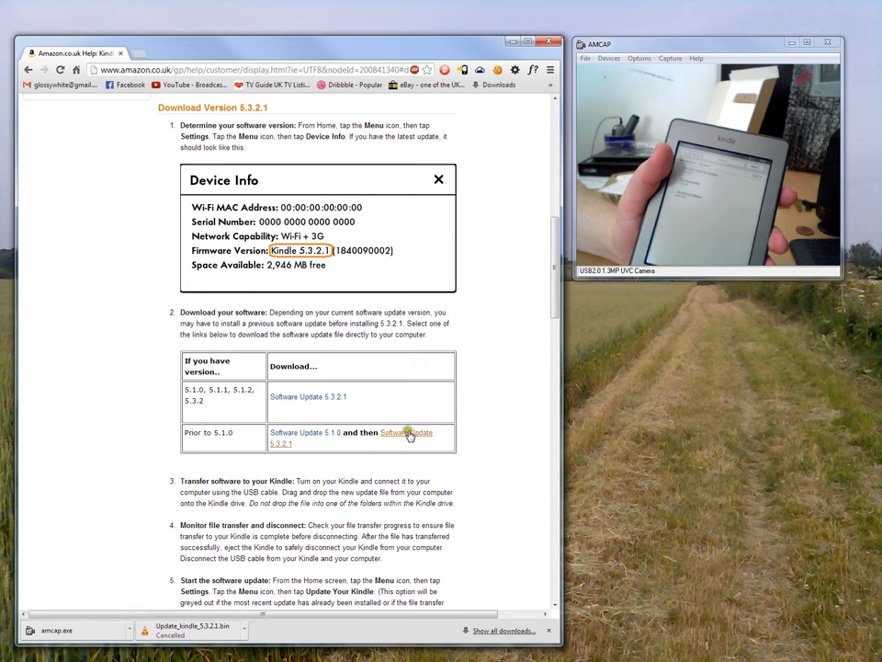
mouse_move(404, 437)
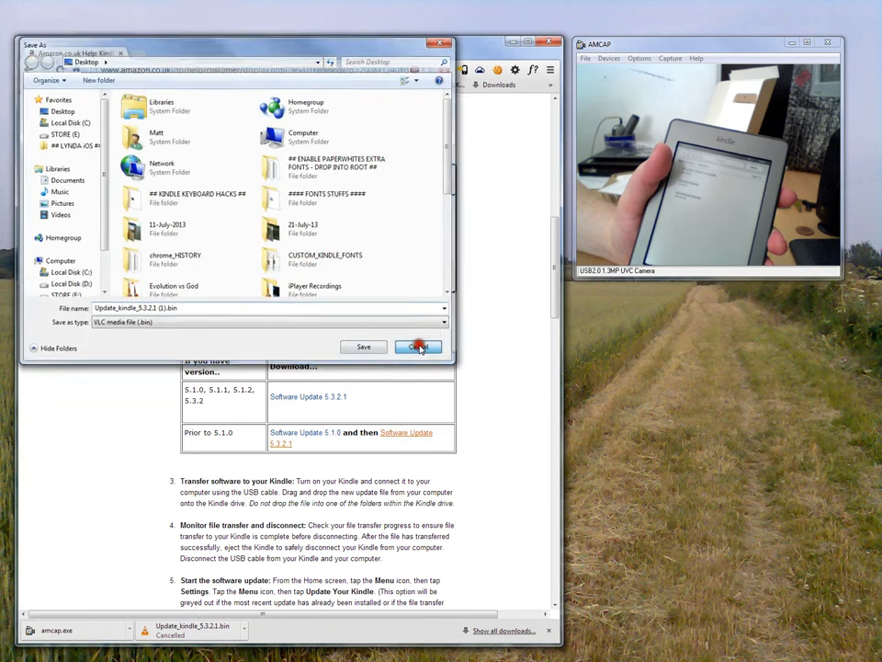
Save the Kindle 5.3.2.1 update file to the Desktop.
left_click(419, 346)
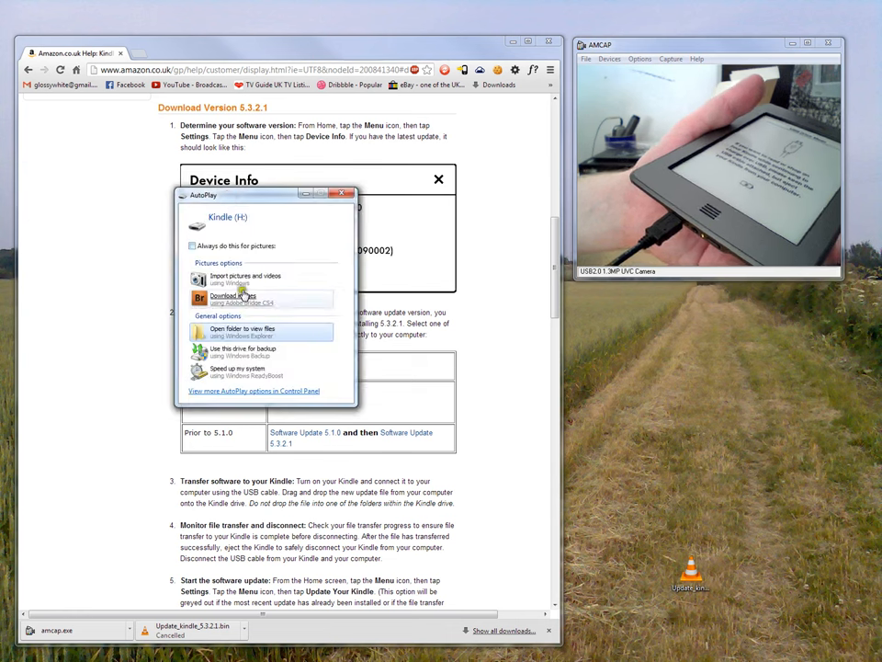
Copy Update_Kindle_5.3.2.1.bin from the Desktop into the Kindle (H:) drive root.
left_click(242, 331)
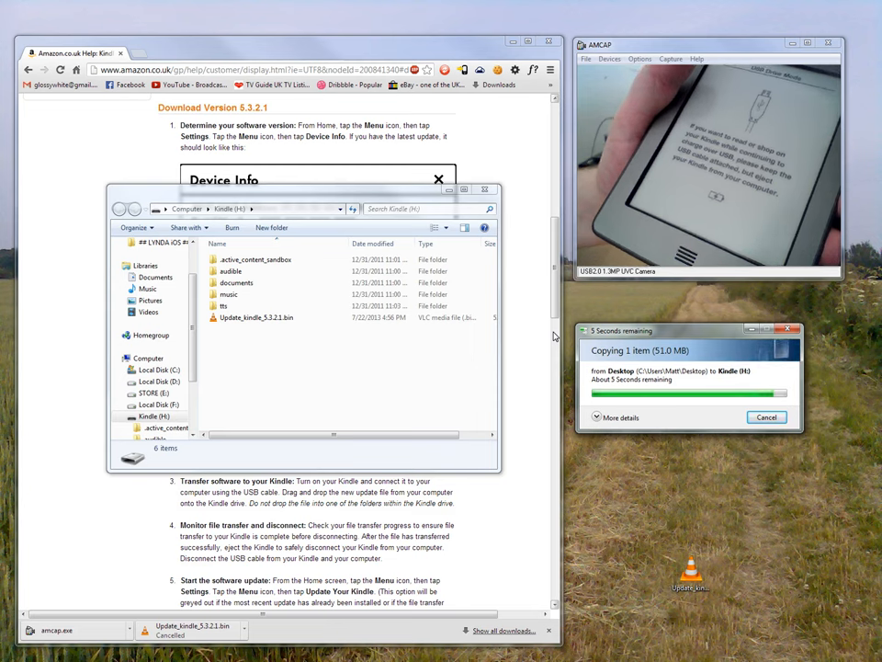
left_click(255, 316)
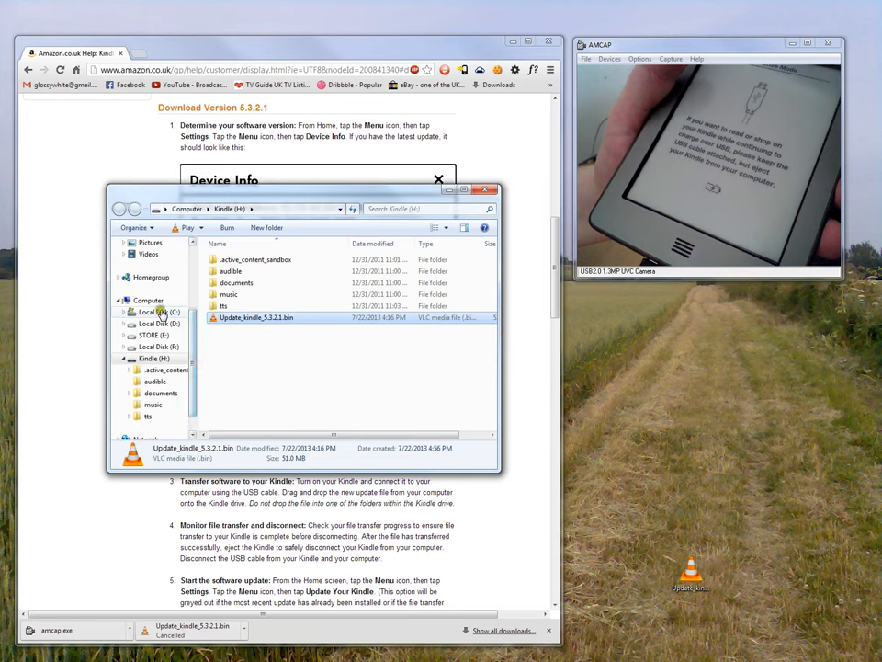
Eject the Kindle (H:) drive from the Computer view.
left_click(147, 302)
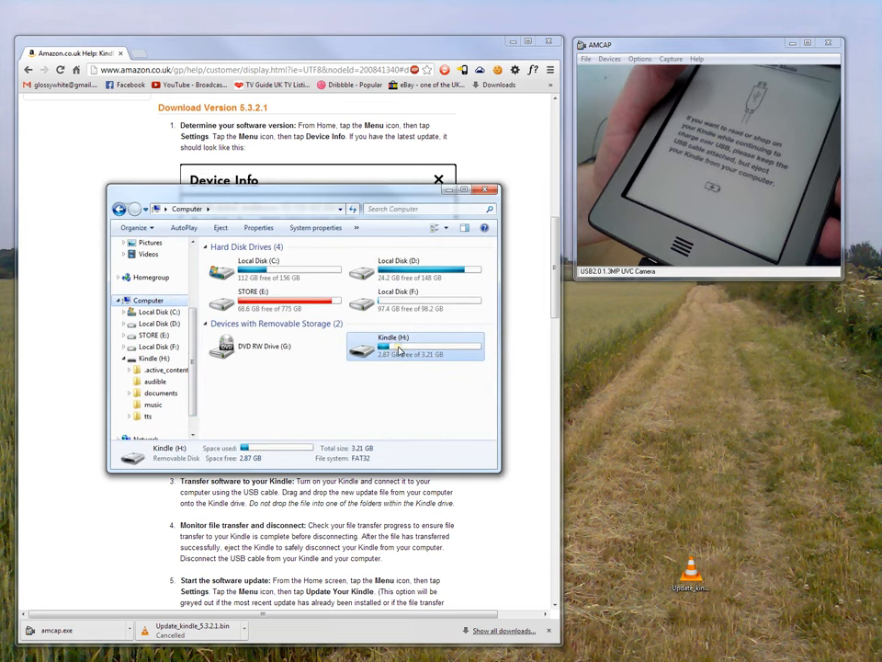
right_click(401, 347)
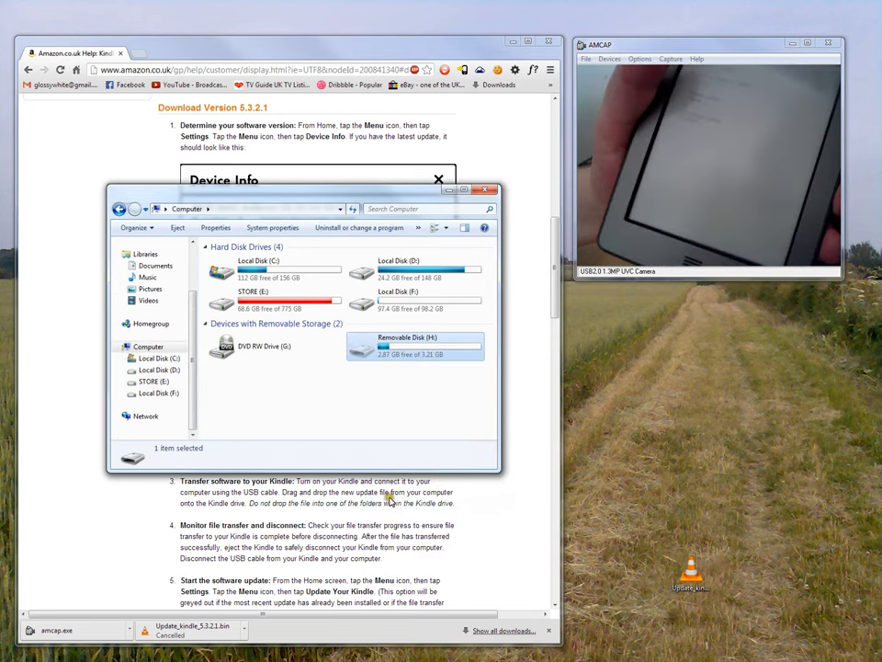
left_click(416, 345)
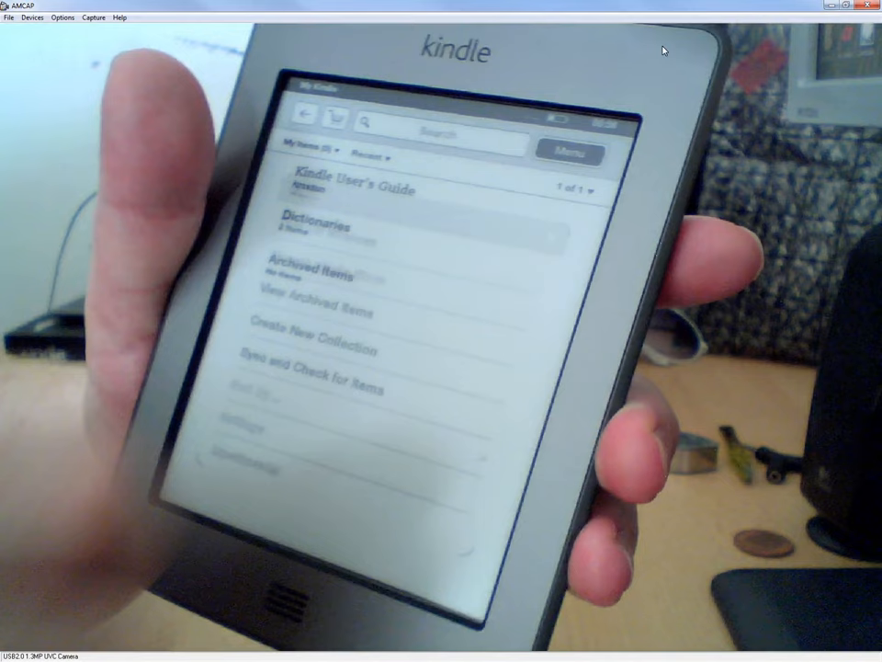
Maximise the AMCap preview and capture the Kindle confirming Update Your Kindle with OK.
left_click(569, 153)
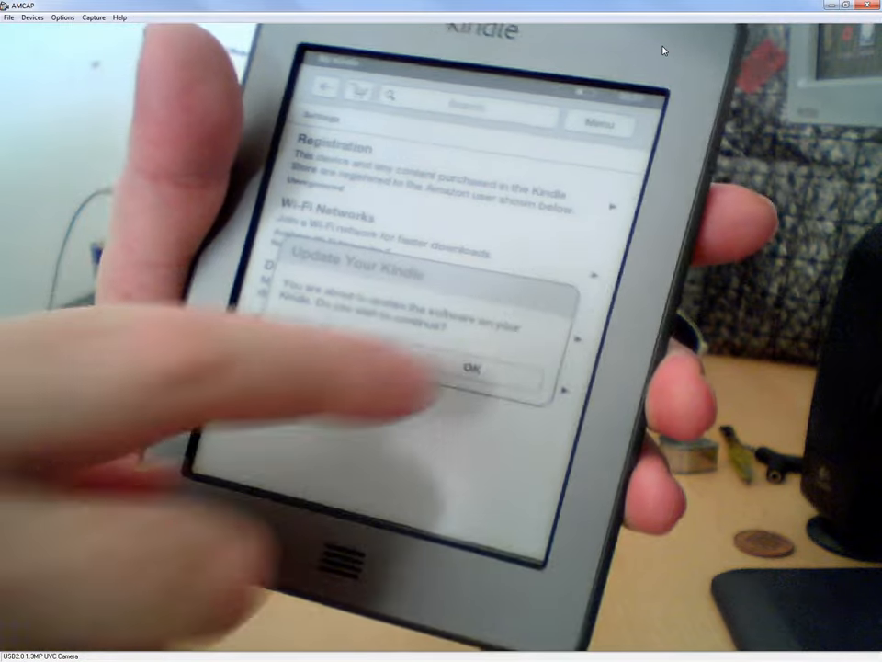
left_click(474, 369)
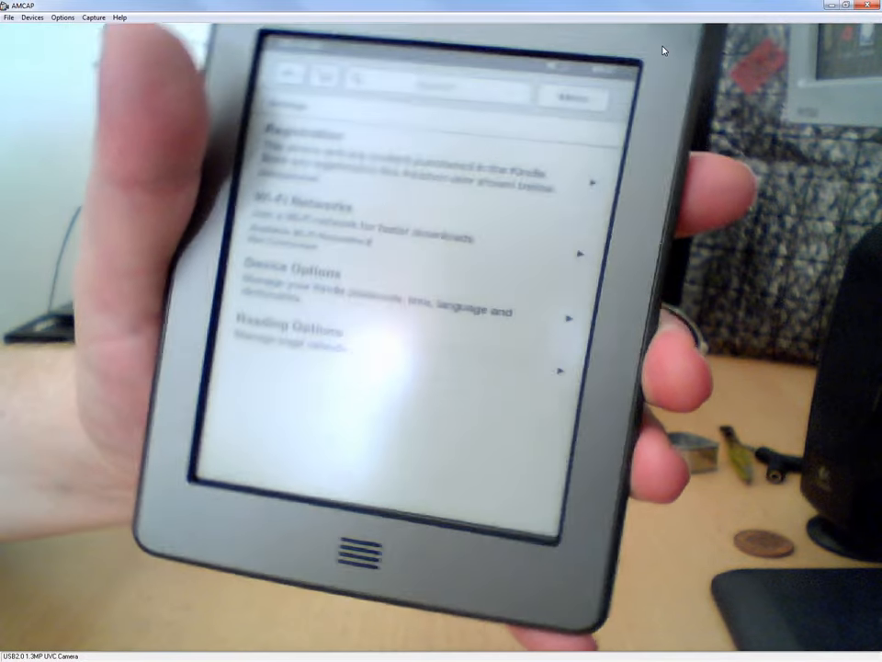